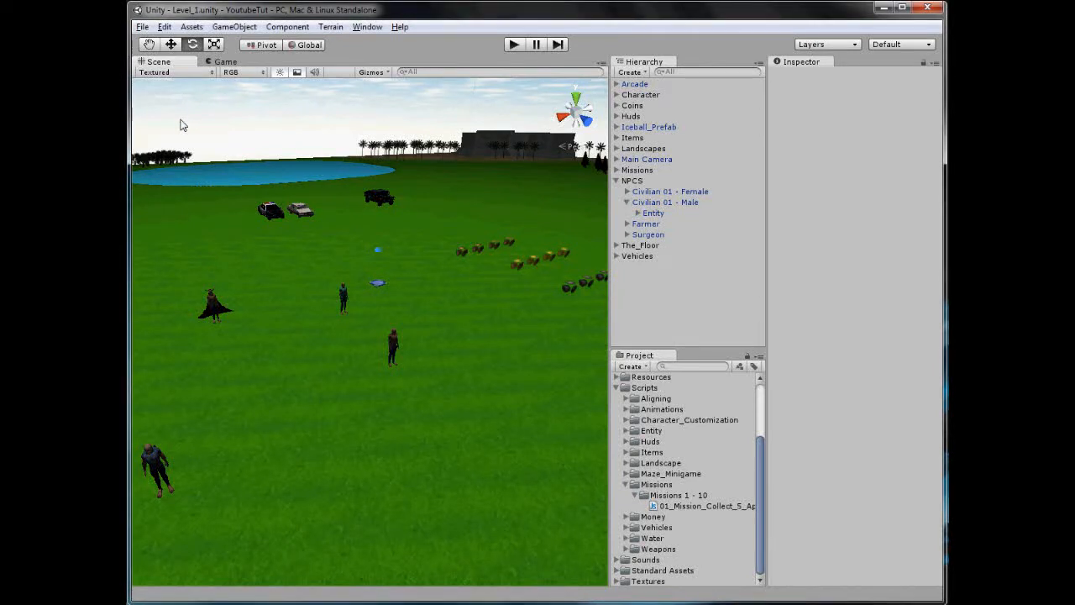
pyautogui.moveTo(202, 111)
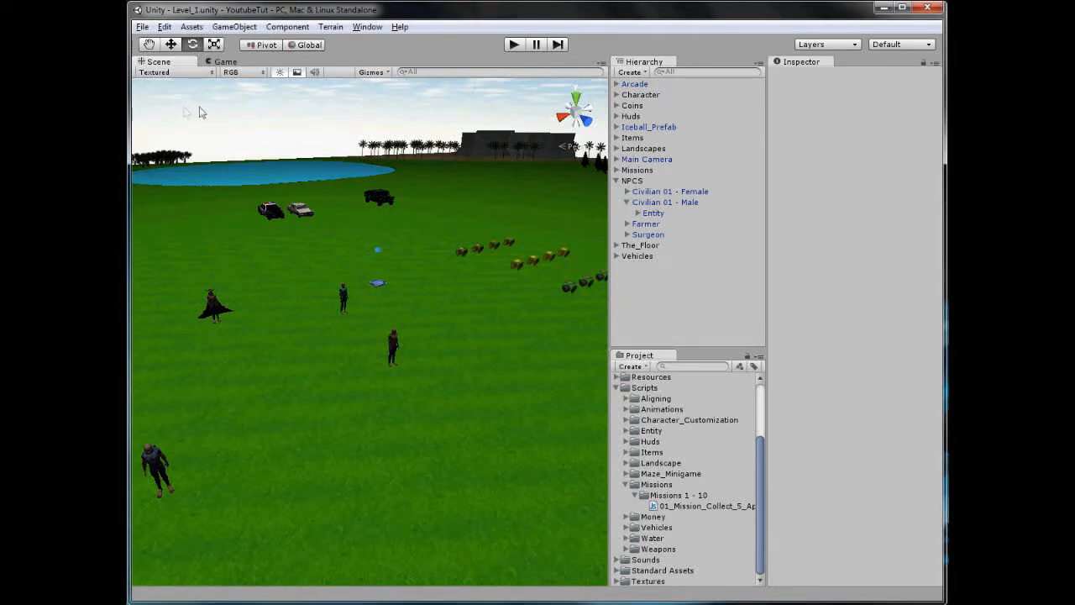
# Toggle play mode while viewing the 01_Mission_Collect_5_Apples script's five Apple entries.
pyautogui.click(513, 44)
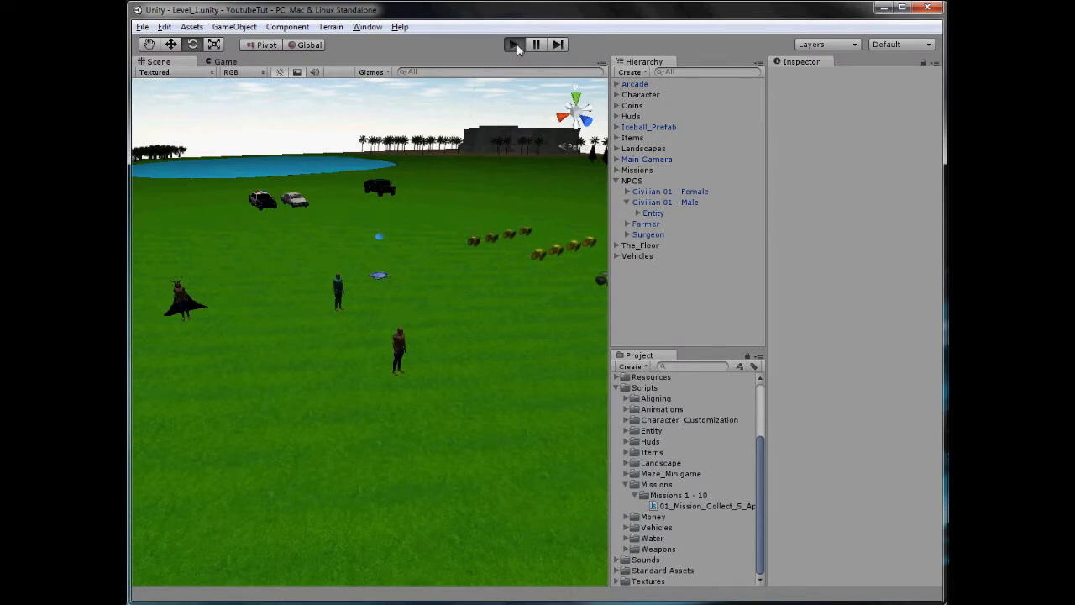
pyautogui.click(513, 44)
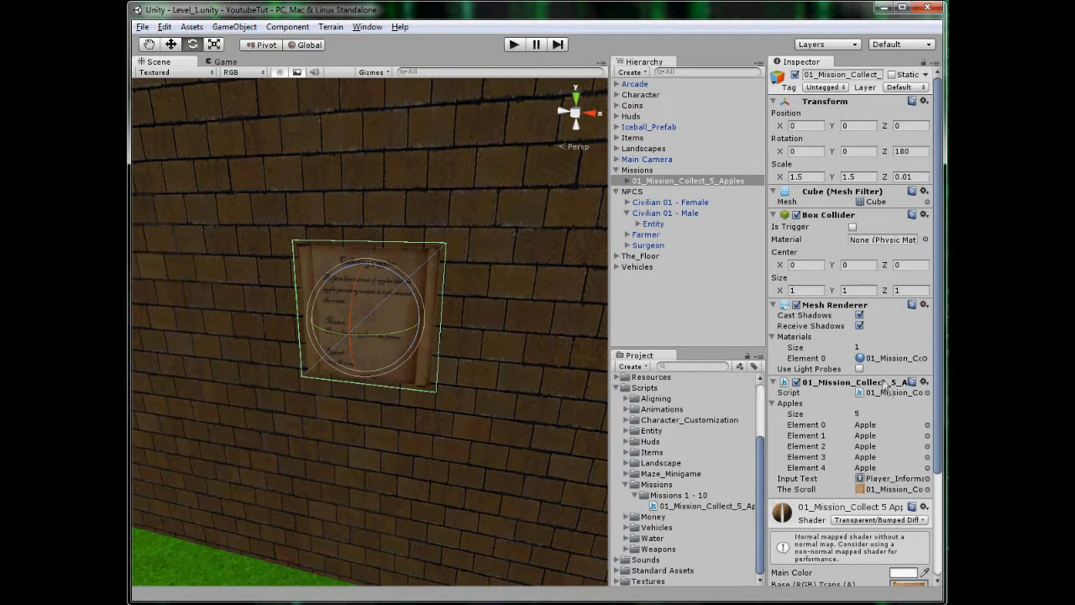
pyautogui.moveTo(887, 396)
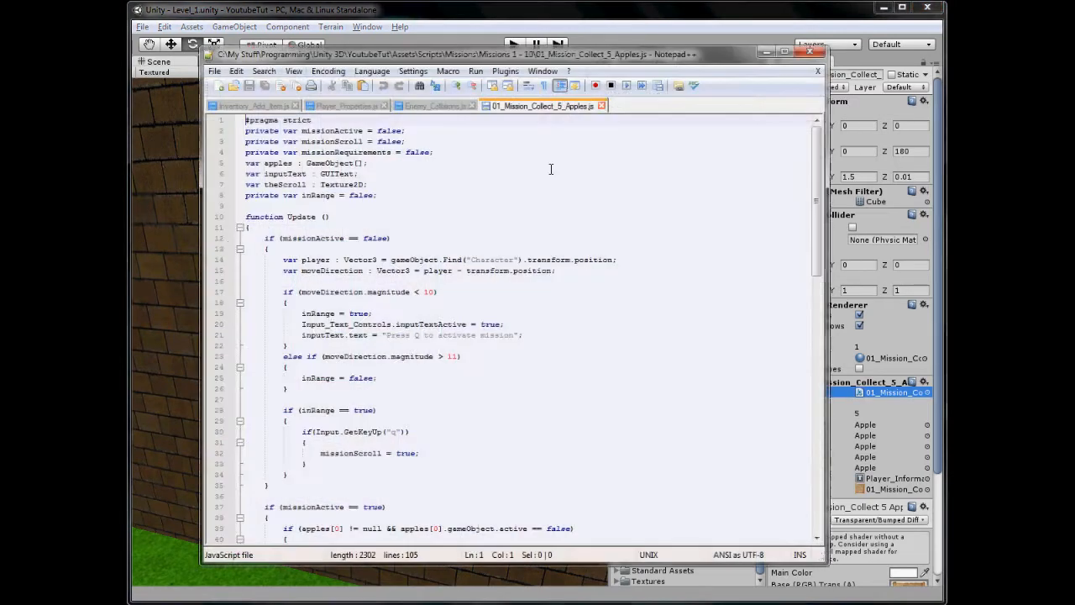
pyautogui.moveTo(478, 187)
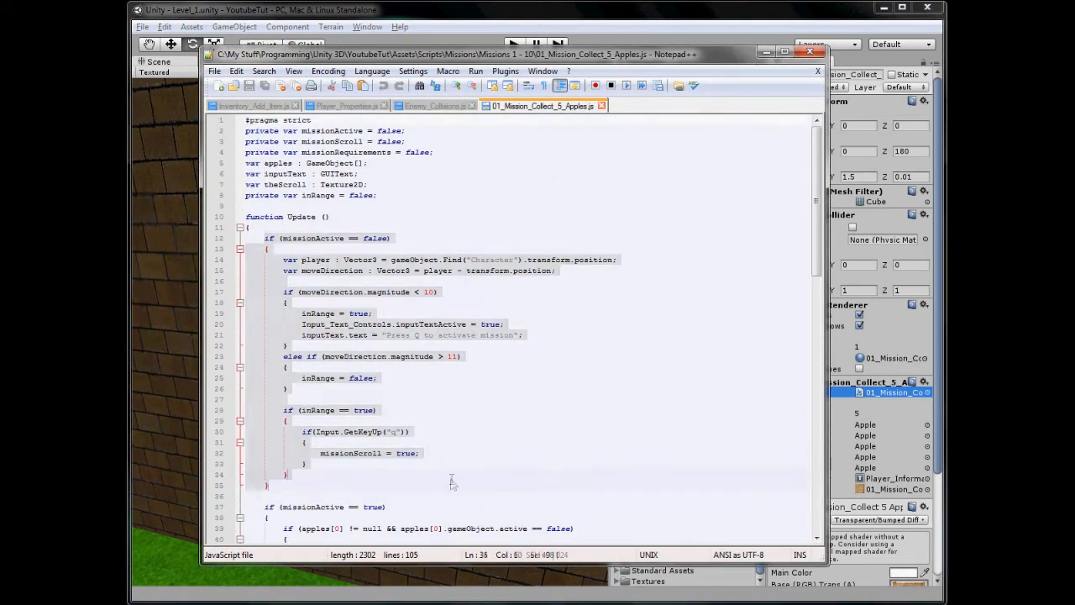
pyautogui.scroll(-3)
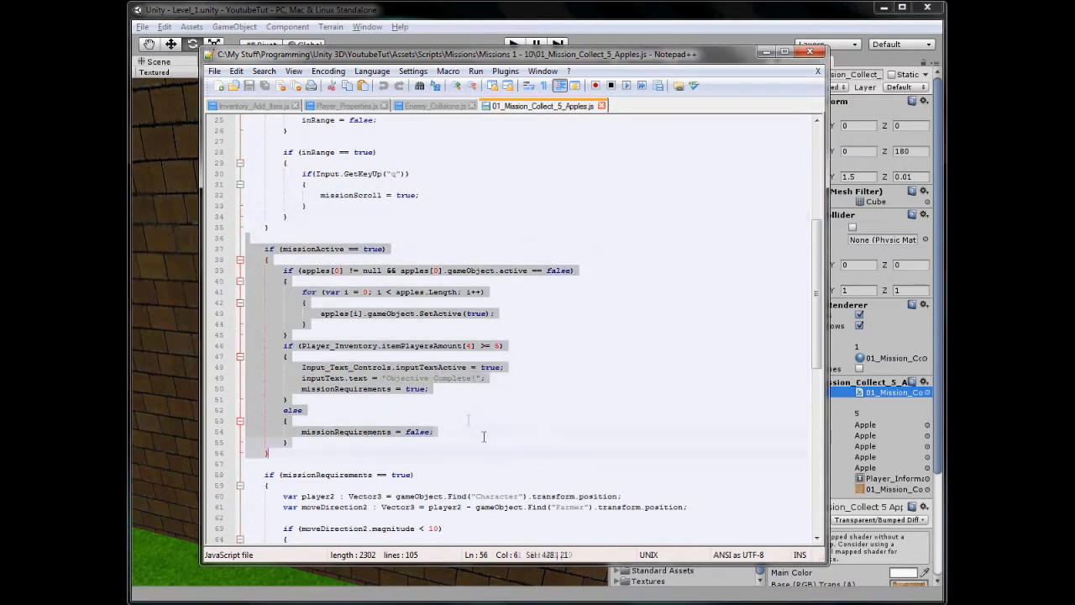
pyautogui.scroll(-3)
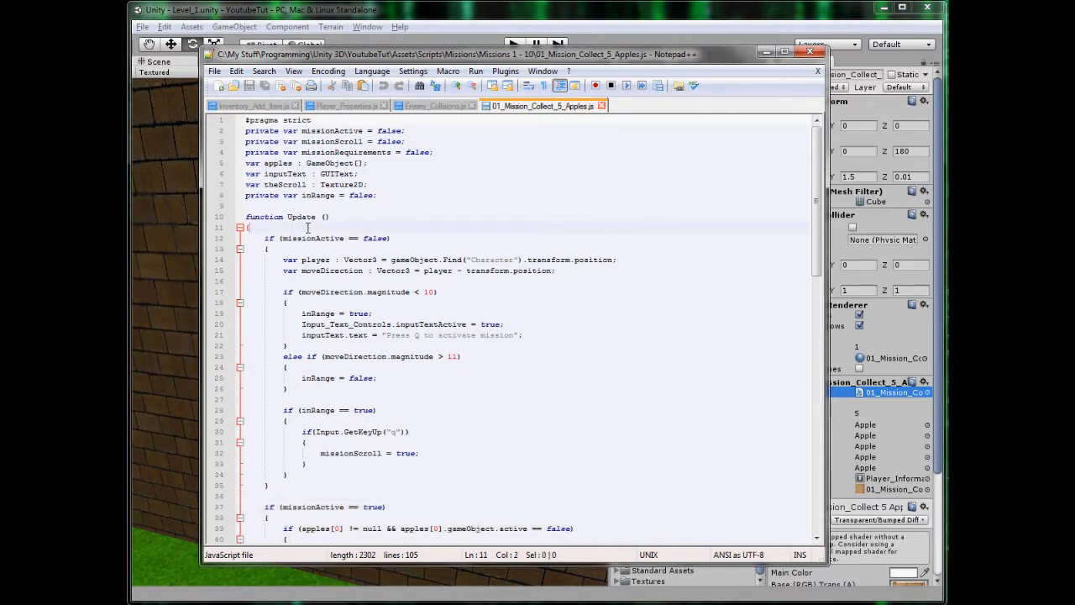
# Begin Update with an unfinished line: if (gameObject.Find("Farmer").G.
pyautogui.press('enter')
pyautogui.write('if (')
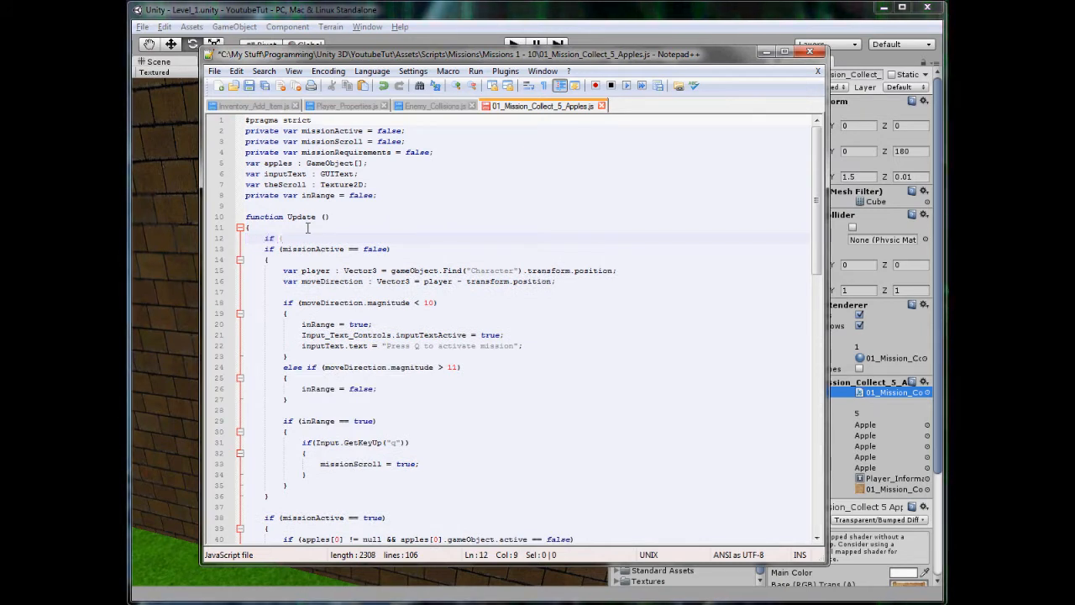
pyautogui.write('gameObject.Find("')
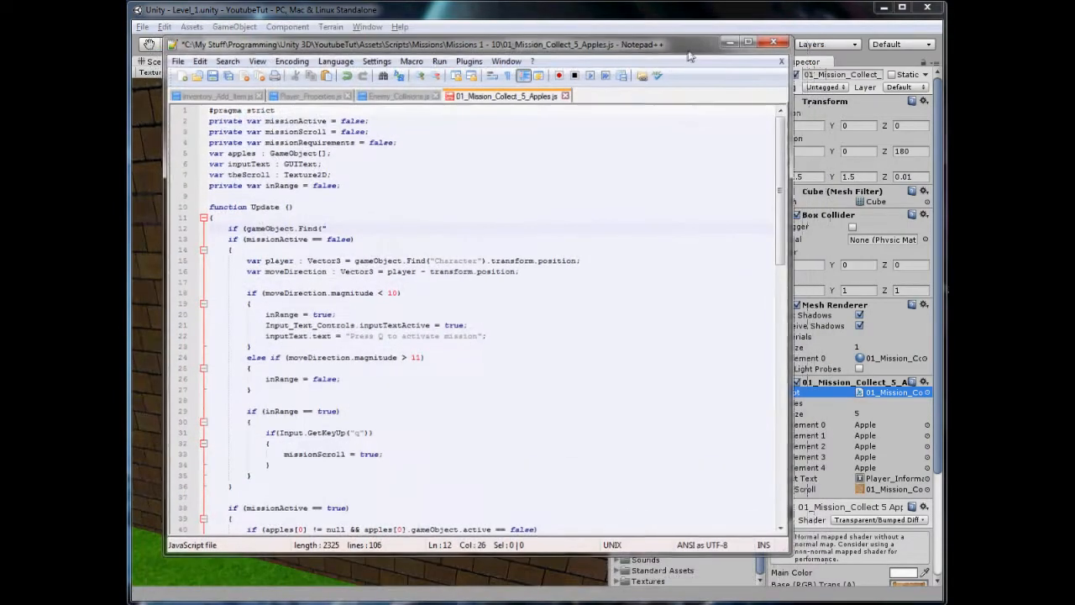
pyautogui.write('Farmer')
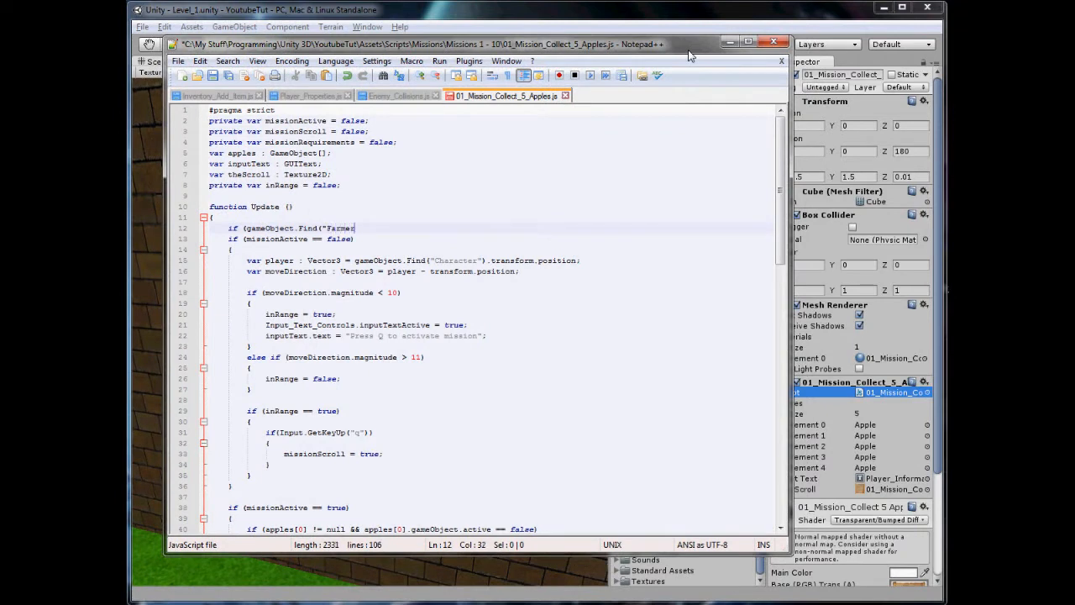
pyautogui.write(').')
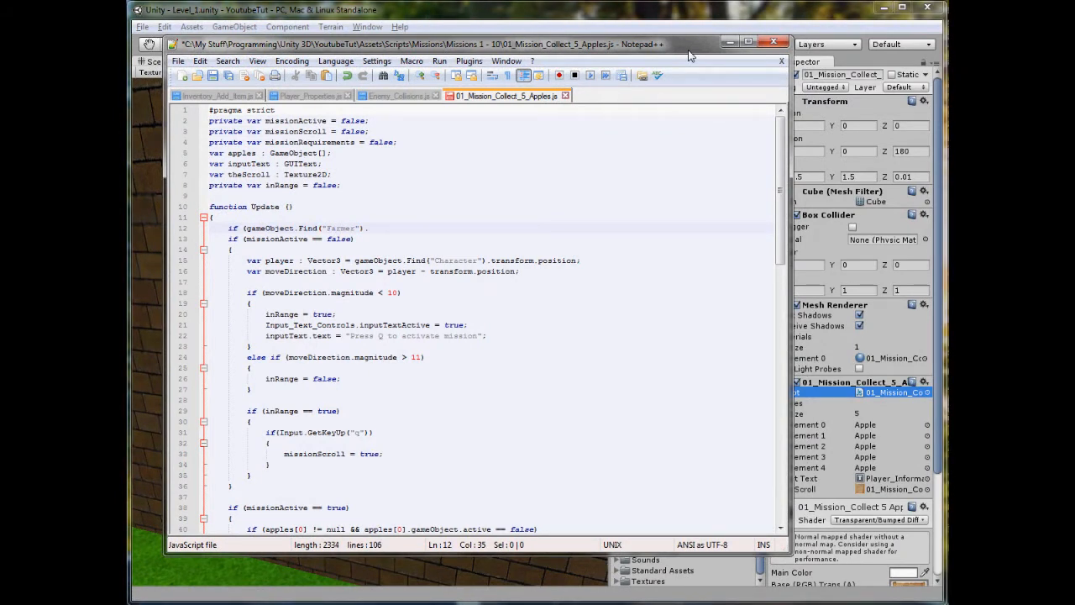
pyautogui.write('G')
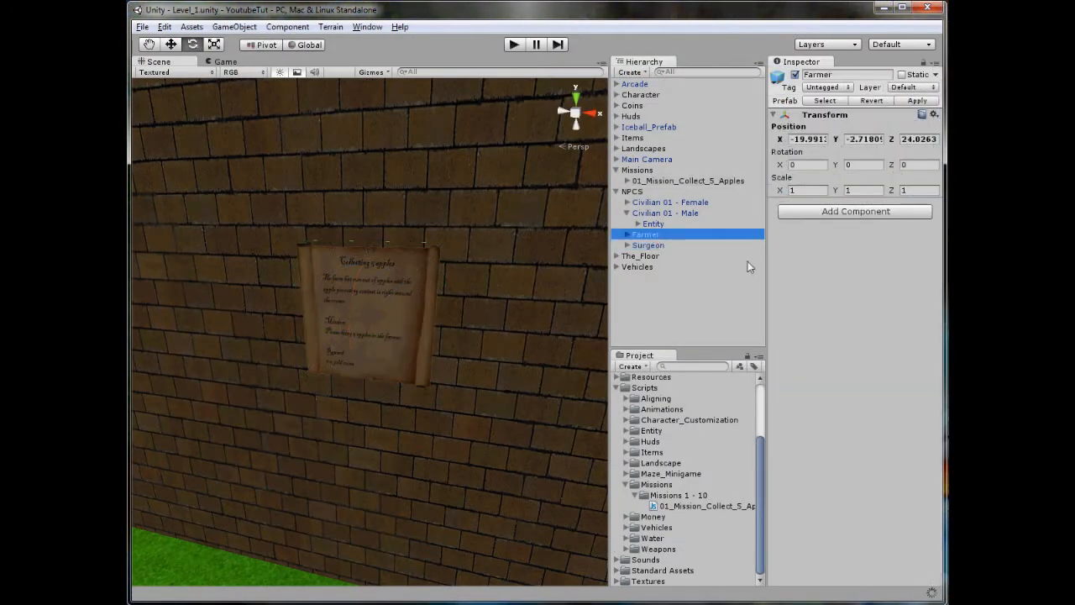
# Select the Farmer's Entity child to view Enemy_Collisions with Enemy Life 5.
pyautogui.click(653, 244)
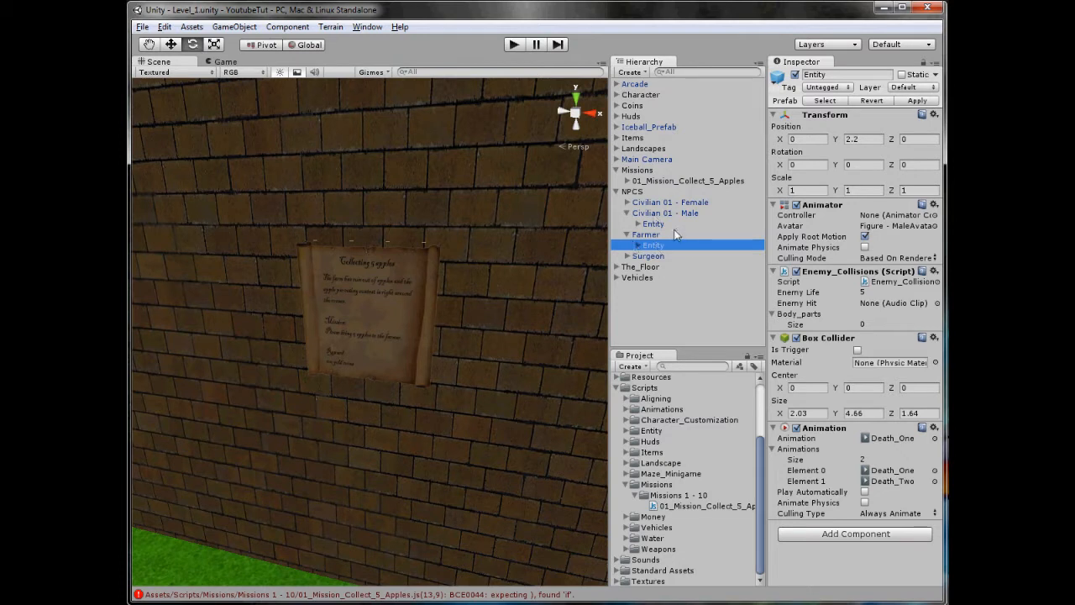
pyautogui.moveTo(625, 225)
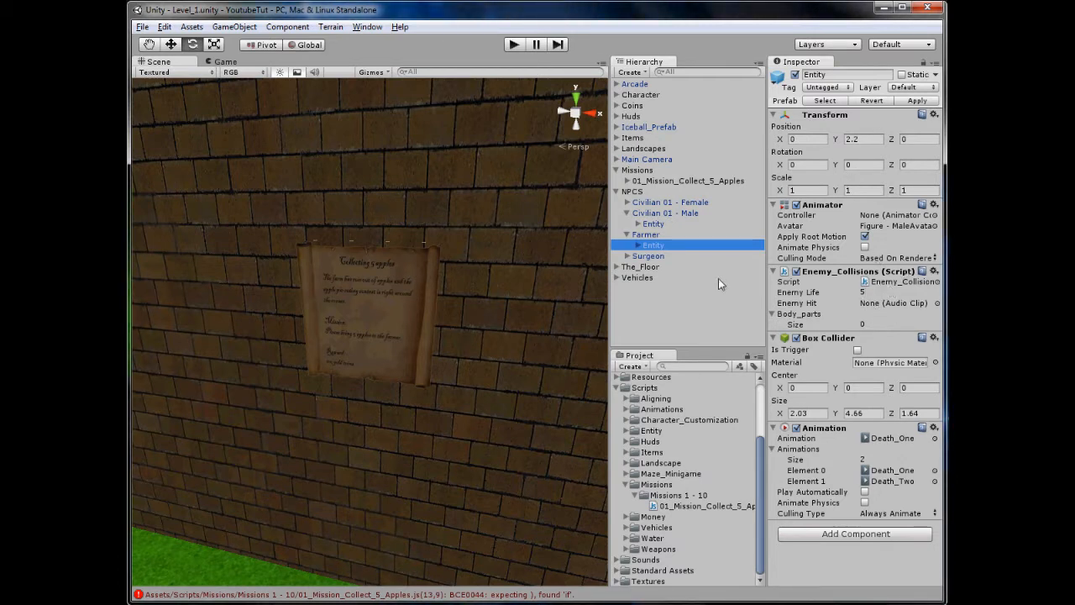
pyautogui.moveTo(609, 155)
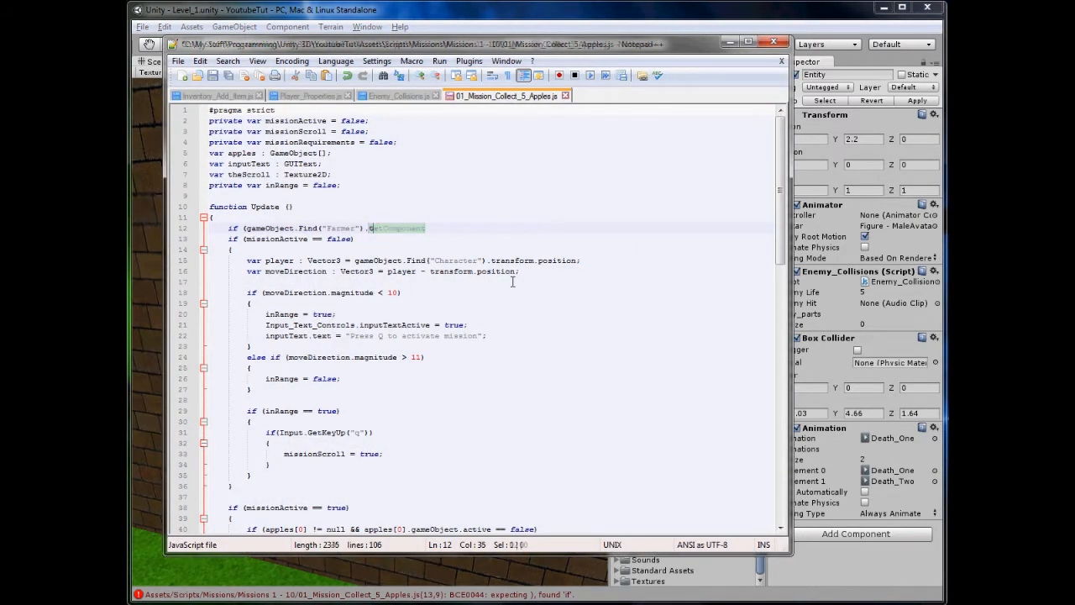
# Extend the Farmer line with .transform.Find("Entity").gameObject.GetComponent(Enemy_Collisions) and view Enemy_Collisions.js.
pyautogui.write('transform.Find')
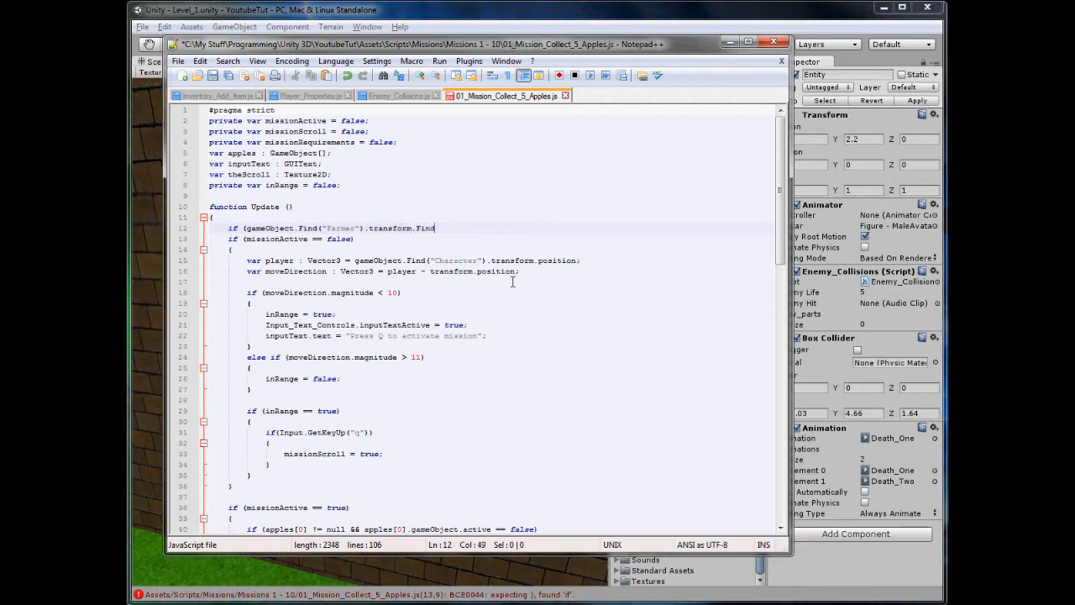
pyautogui.write('("Entity')
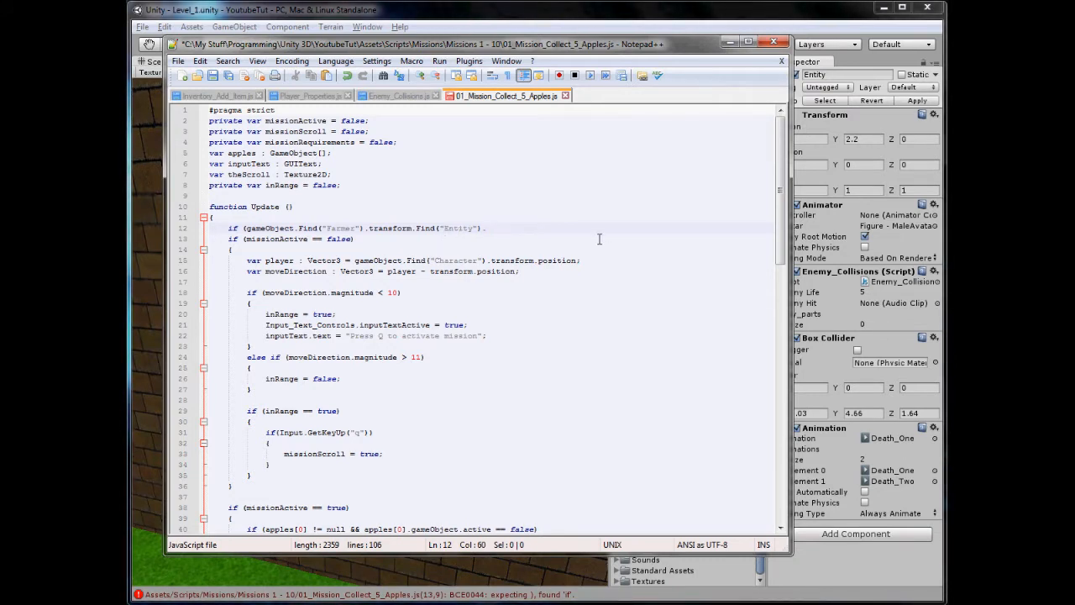
pyautogui.write('.GetFC')
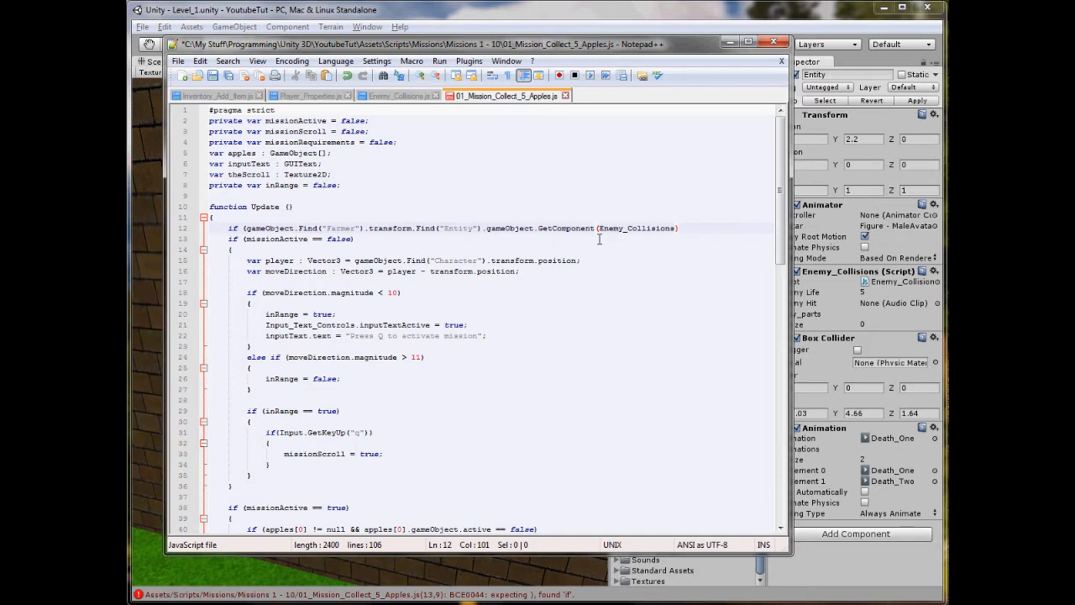
pyautogui.write(';')
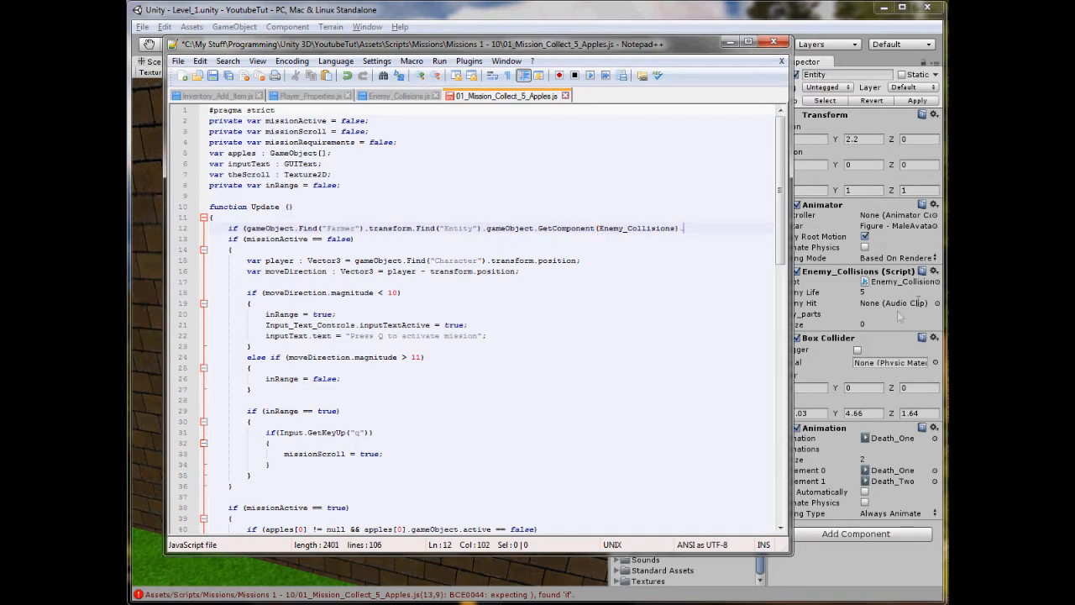
pyautogui.click(399, 94)
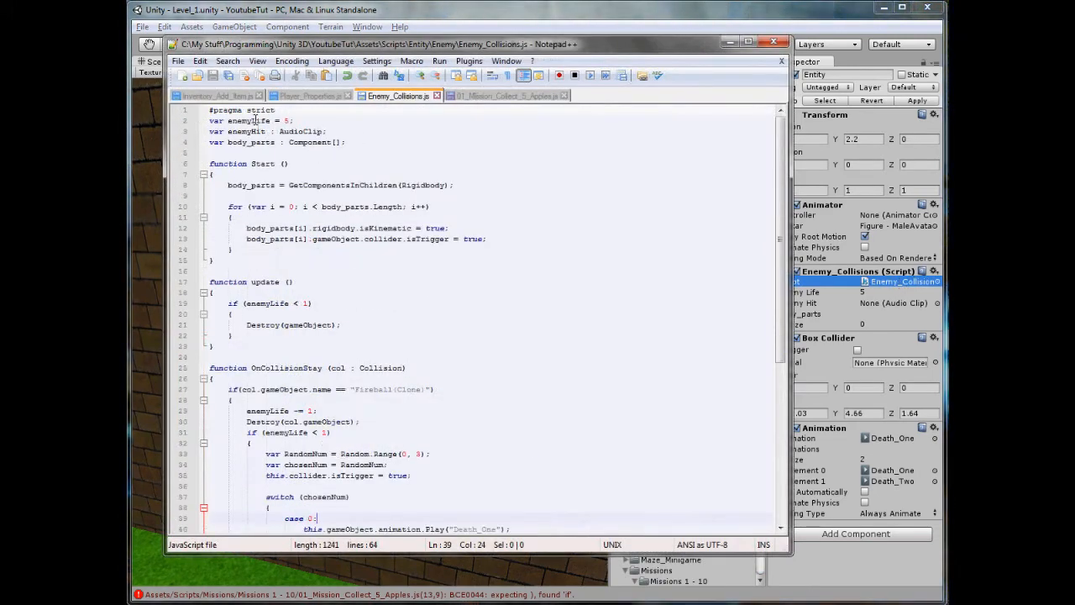
# Finish the Farmer condition as .enemyLife < 1, checking enemyLife in Enemy_Collisions.js.
pyautogui.click(505, 95)
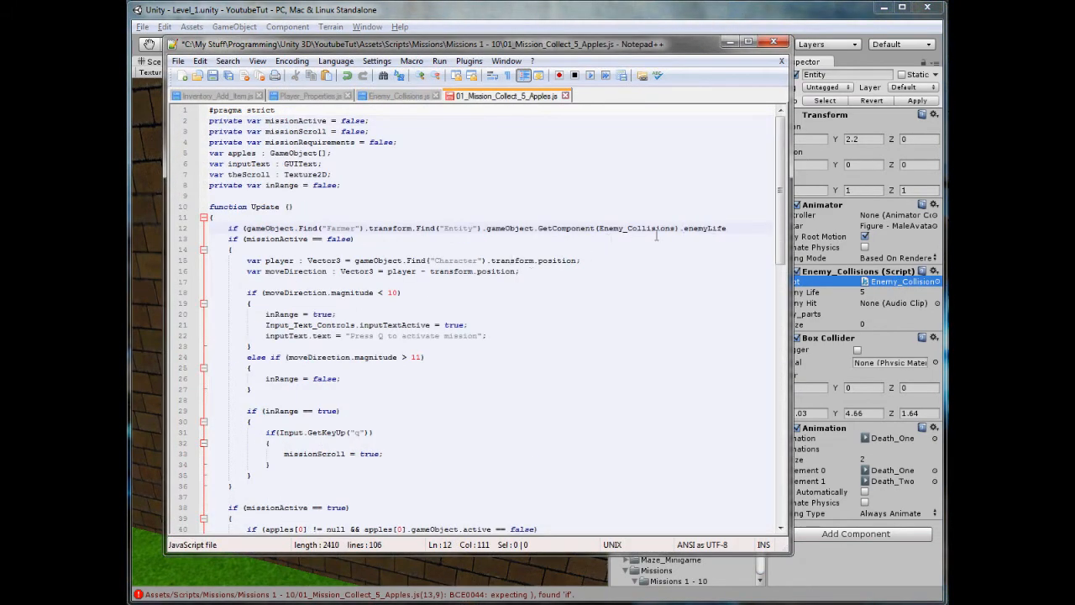
pyautogui.write('< 0)')
pyautogui.write('{')
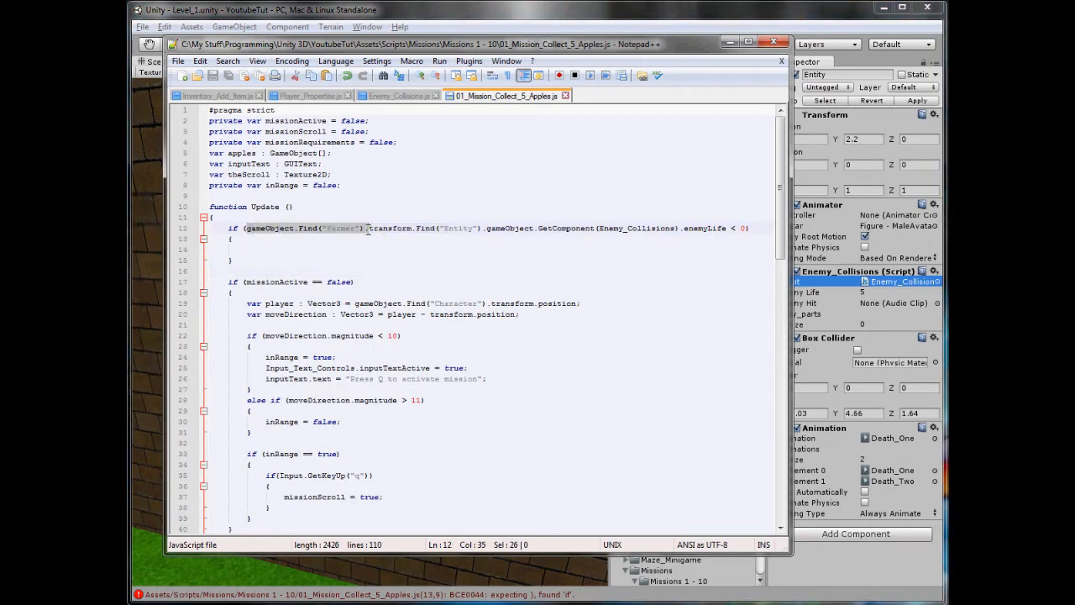
pyautogui.moveTo(367, 228); pyautogui.dragTo(485, 228)
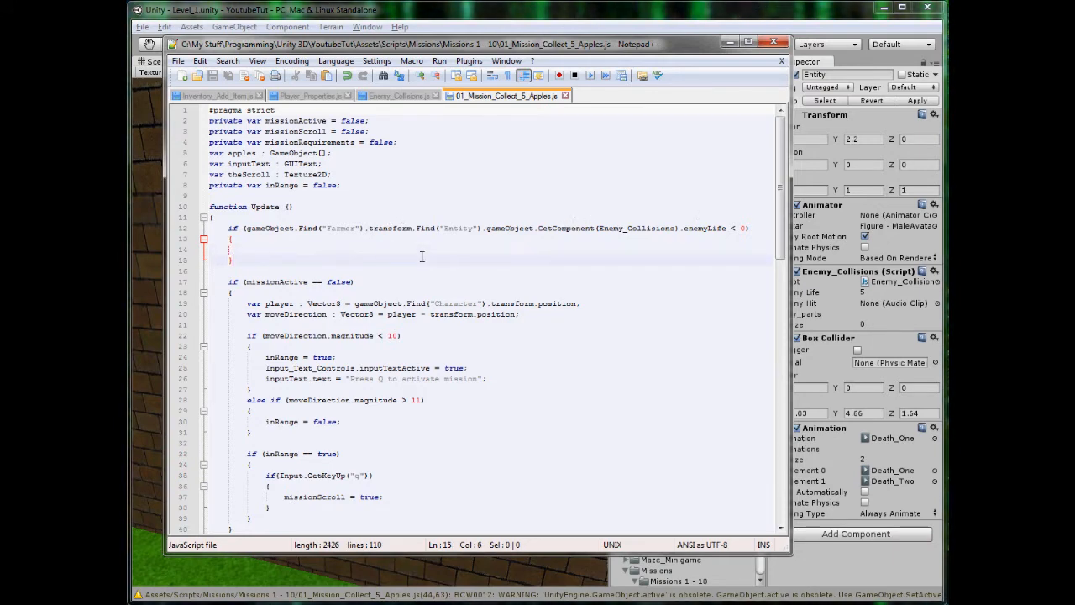
pyautogui.click(395, 95)
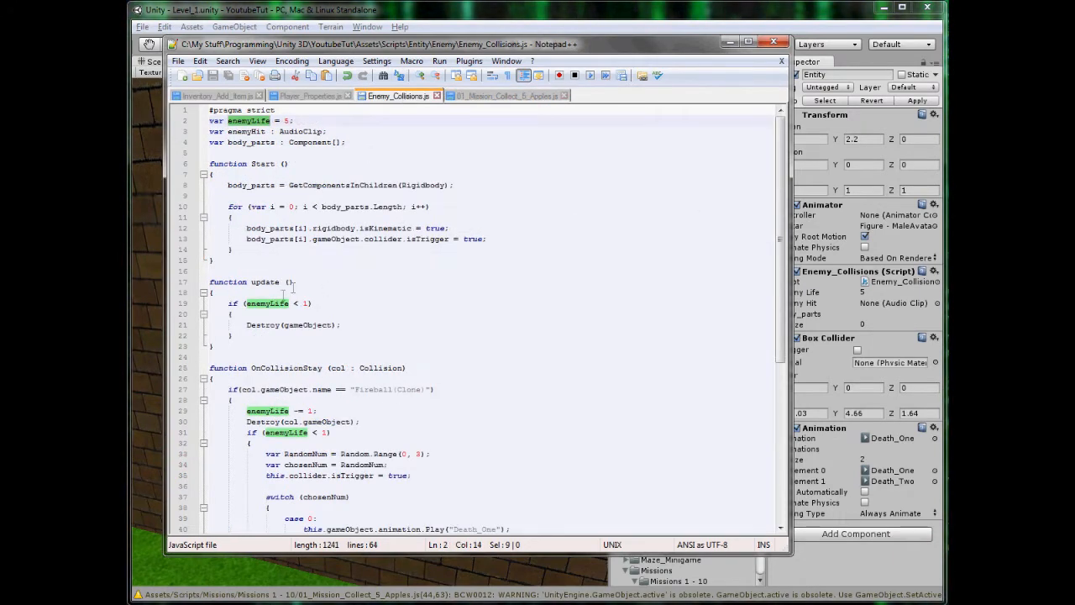
pyautogui.scroll(-3)
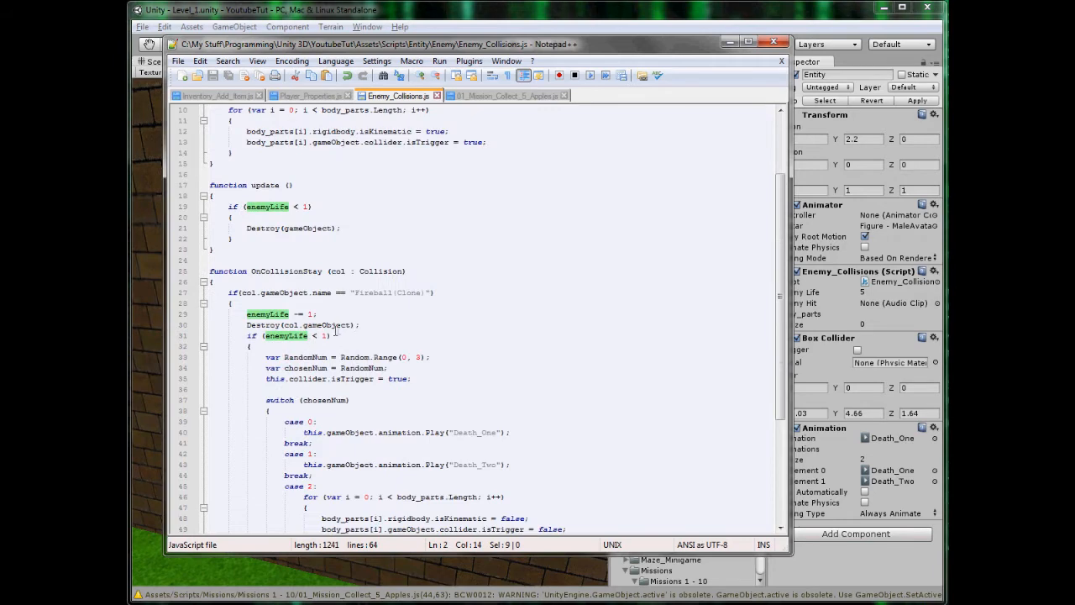
pyautogui.click(506, 95)
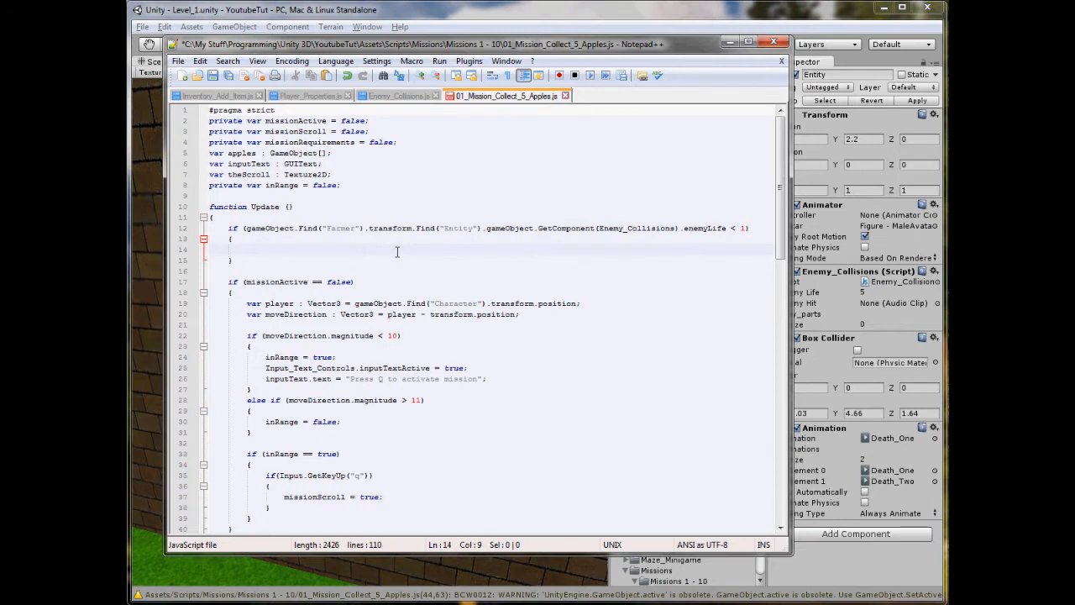
# Add Destroy(this.gameObject); inside the farmer-death block and select the mission scroll in Unity.
pyautogui.write('thi')
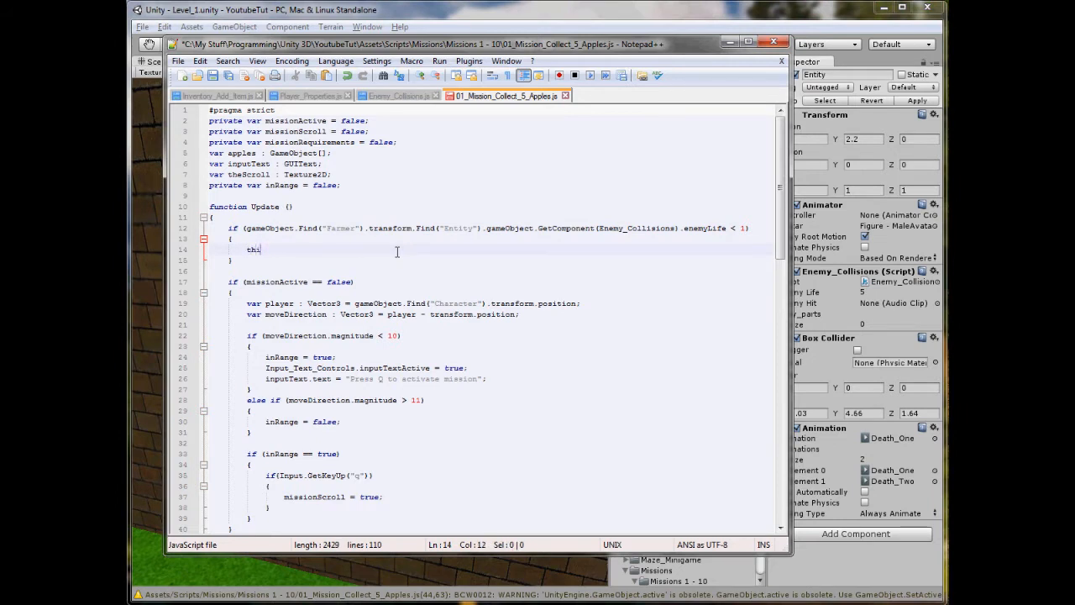
pyautogui.write('Destory')
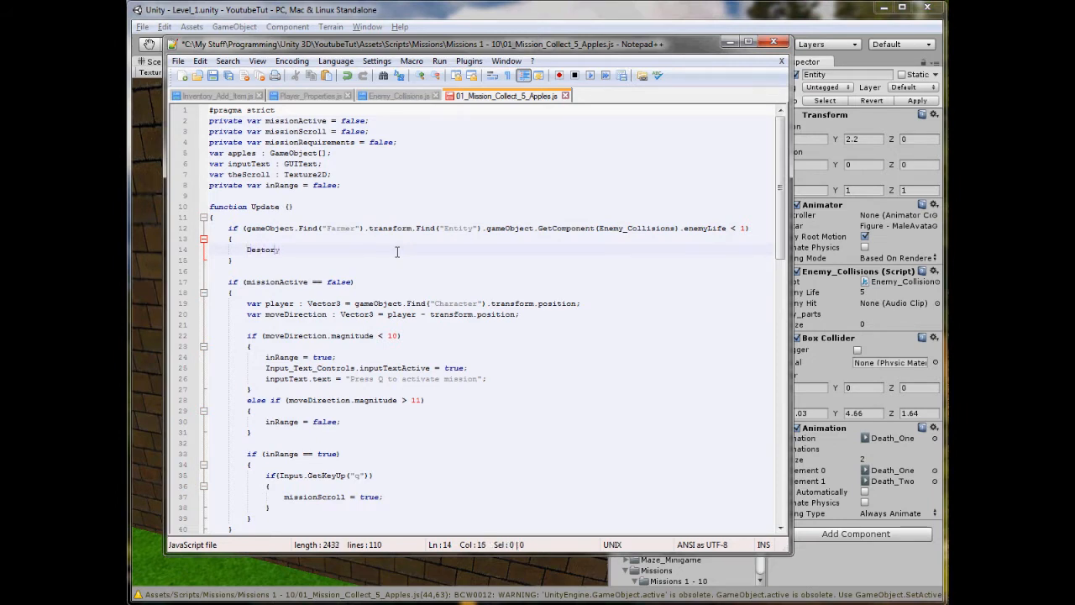
pyautogui.write('(this.g')
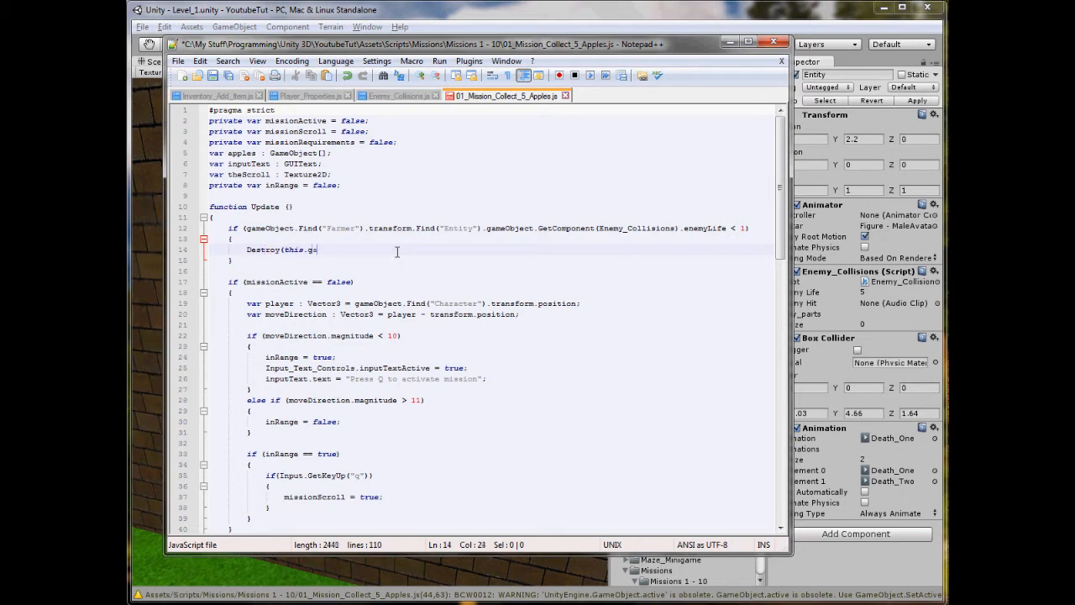
pyautogui.write('ameObject);')
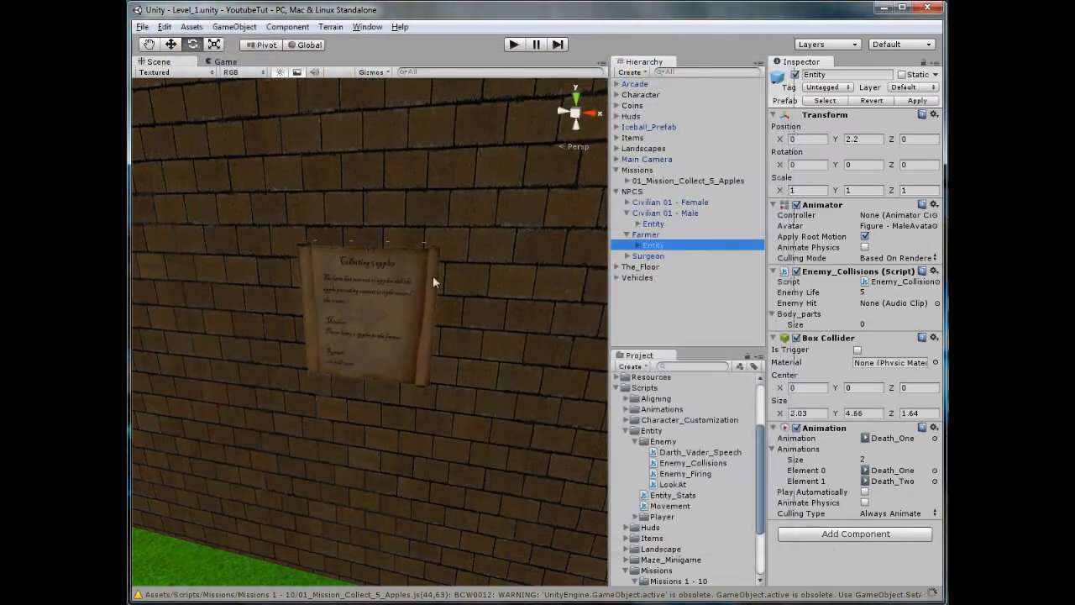
pyautogui.click(689, 180)
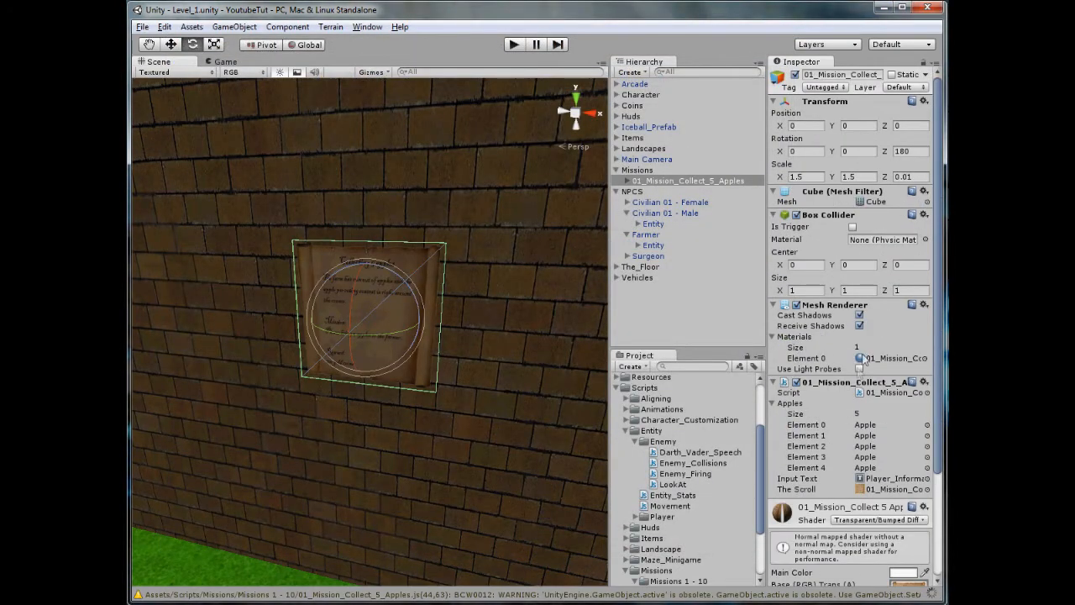
pyautogui.moveTo(865, 360)
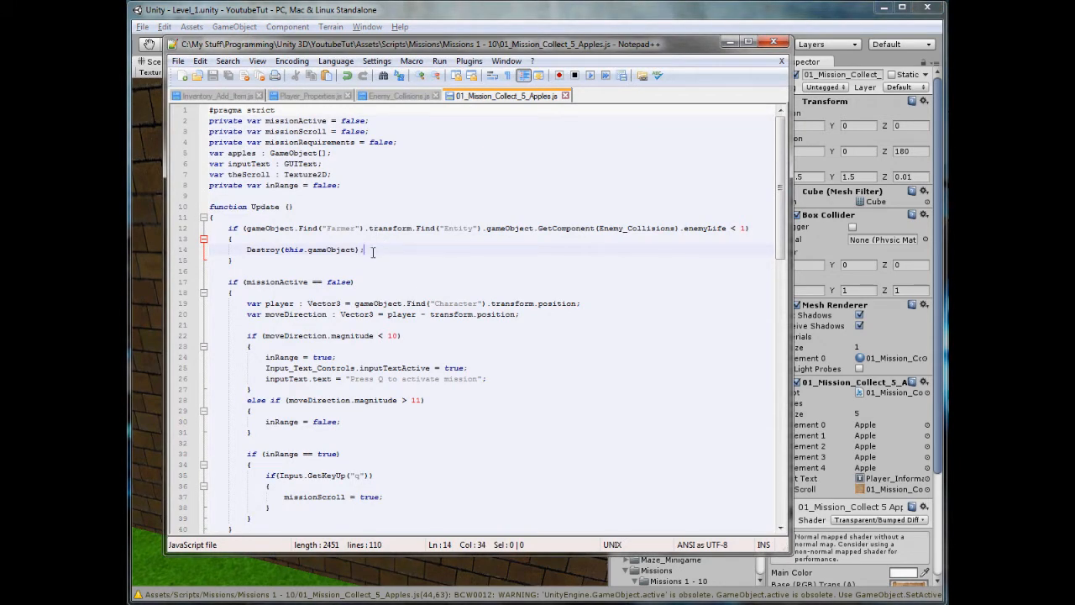
# Nest an empty if (missionActive == true) block above Destroy(this.gameObject);.
pyautogui.write('if (')
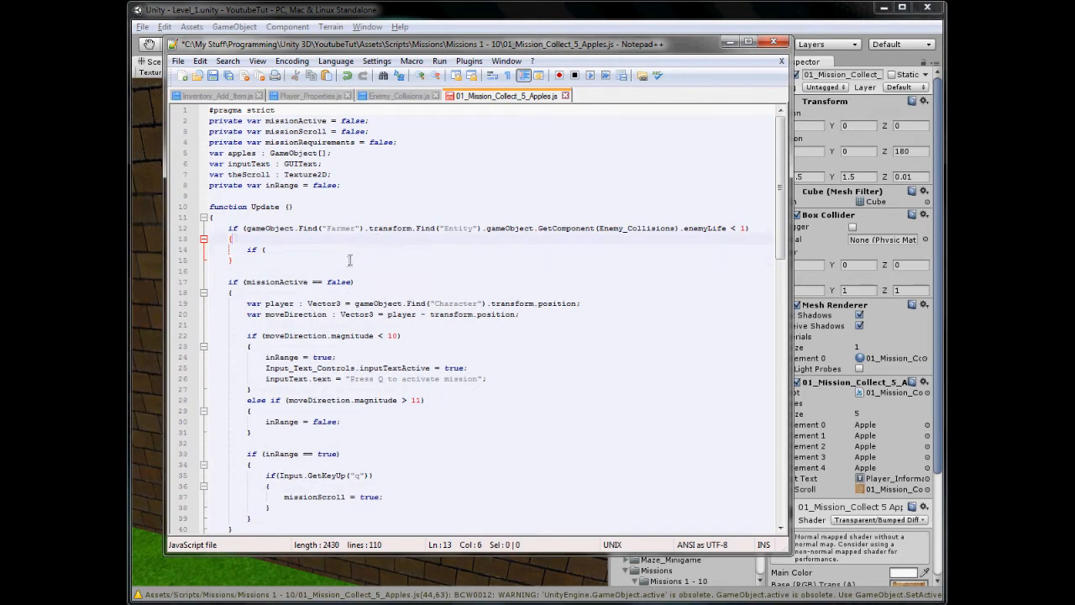
pyautogui.write('Destroy(this.gameObject);')
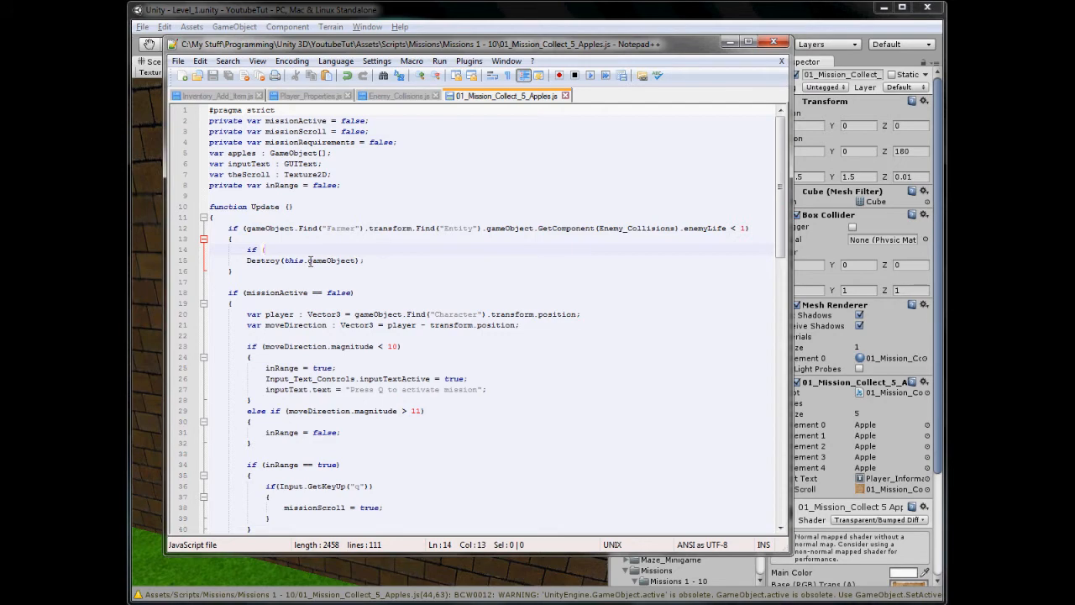
pyautogui.write('miss')
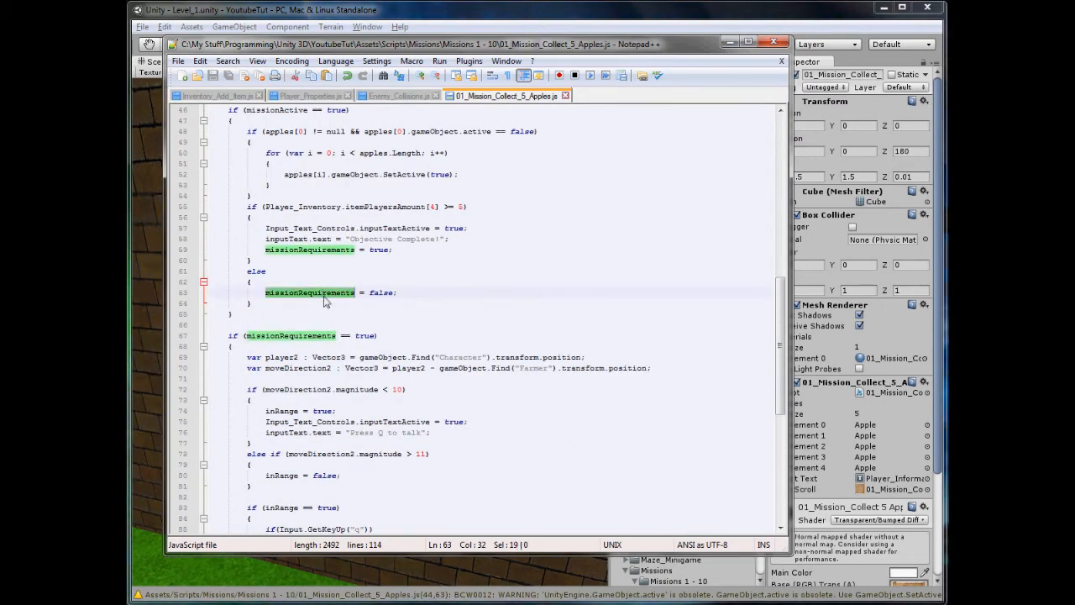
pyautogui.scroll(-3)
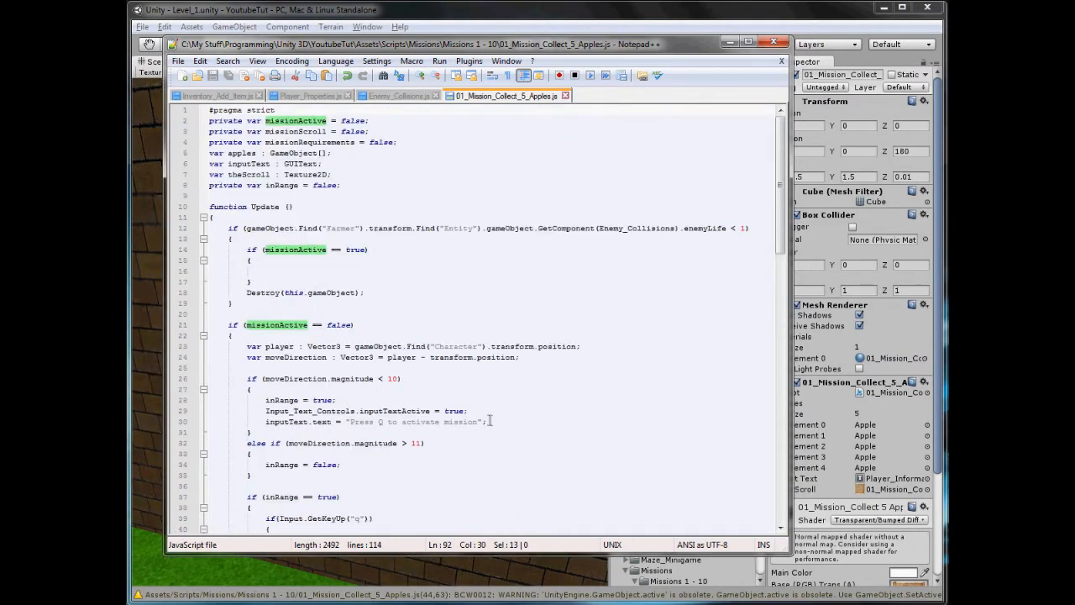
# Paste the input-text lines and set the message to 'Mission Failed! You killed the Farmer!'.
pyautogui.moveTo(265, 399); pyautogui.dragTo(485, 421)
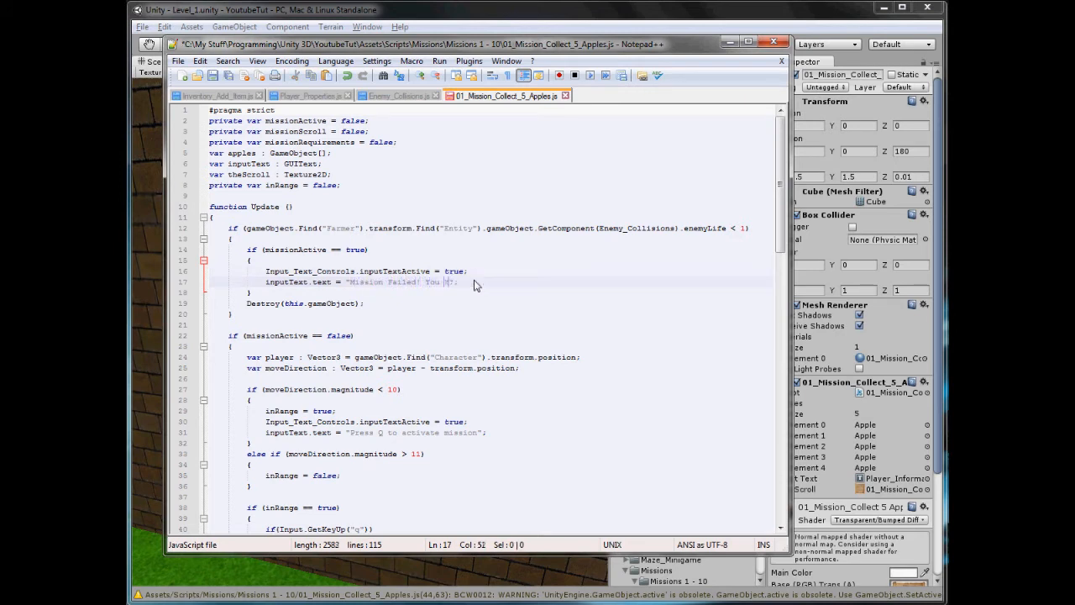
pyautogui.write('killed the Farmer!')
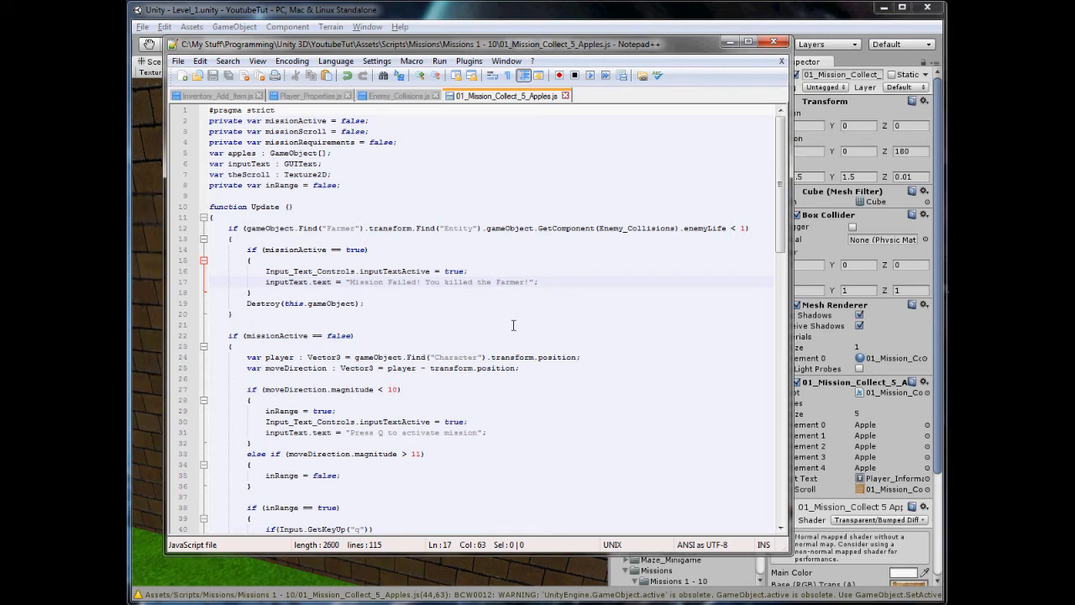
pyautogui.moveTo(137, 119)
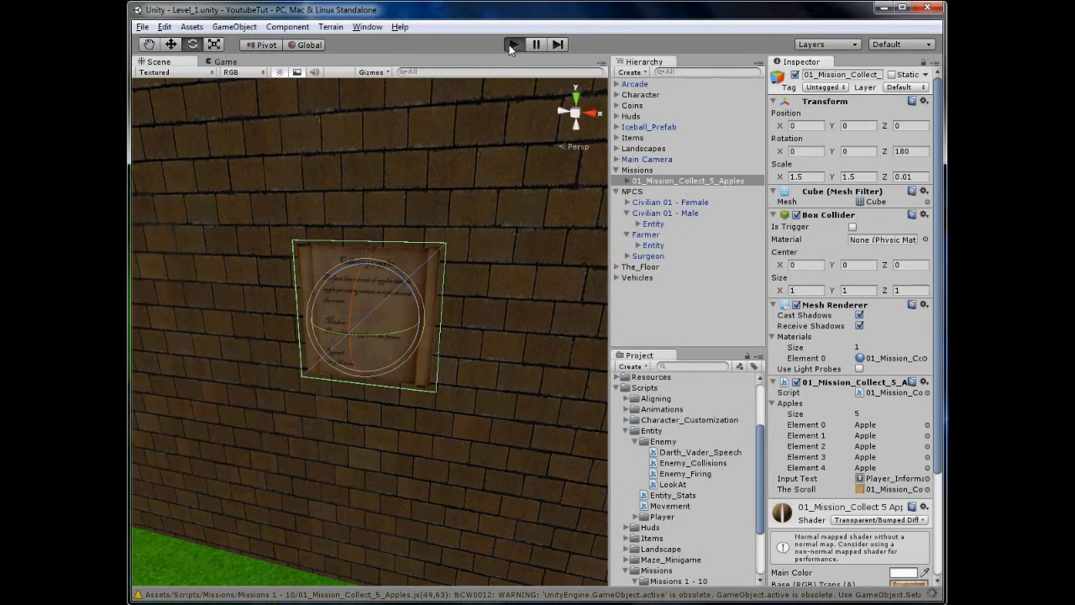
# Play-test killing the farmer, confirm the mission object disappears, then stop play mode.
pyautogui.click(512, 44)
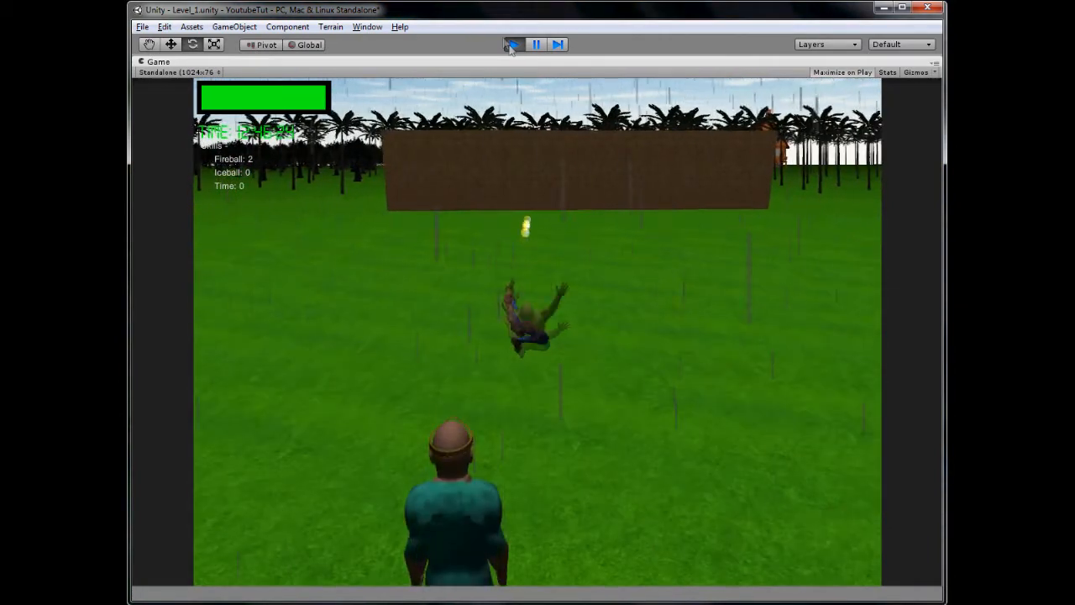
pyautogui.click(535, 44)
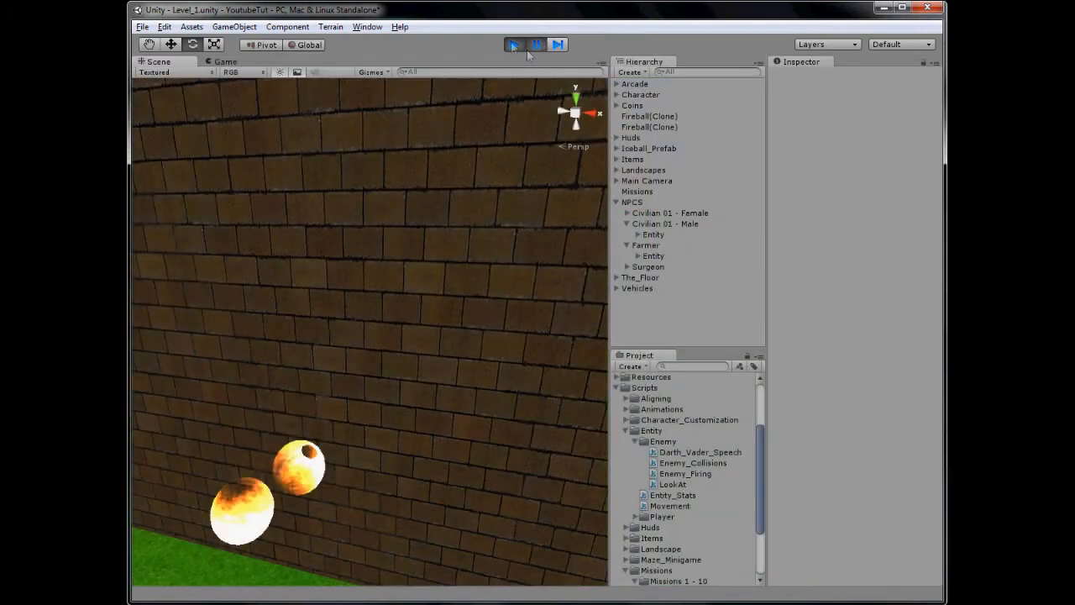
pyautogui.click(513, 44)
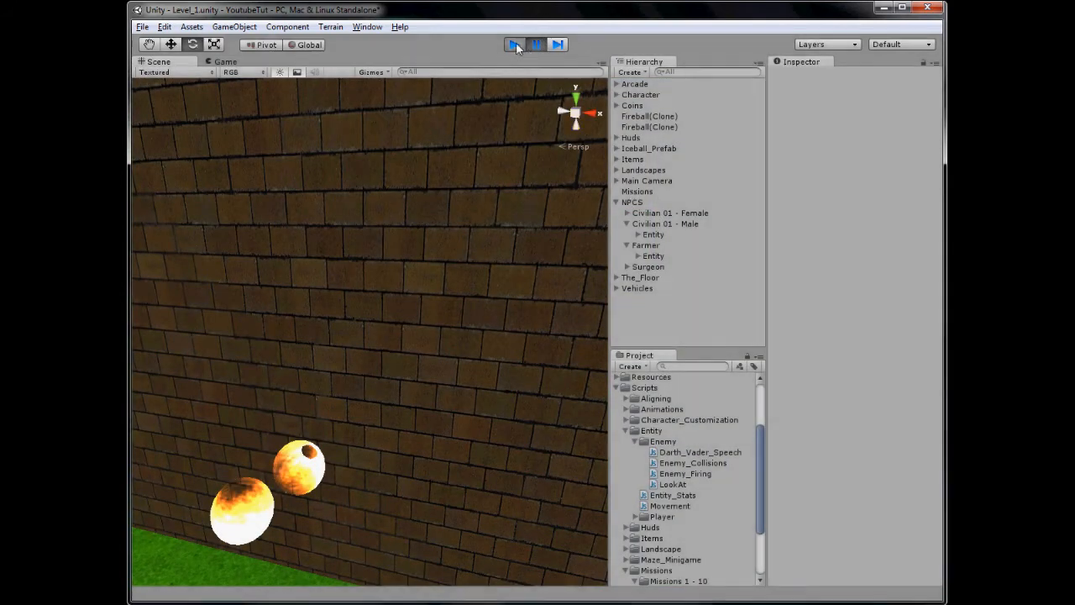
pyautogui.click(513, 45)
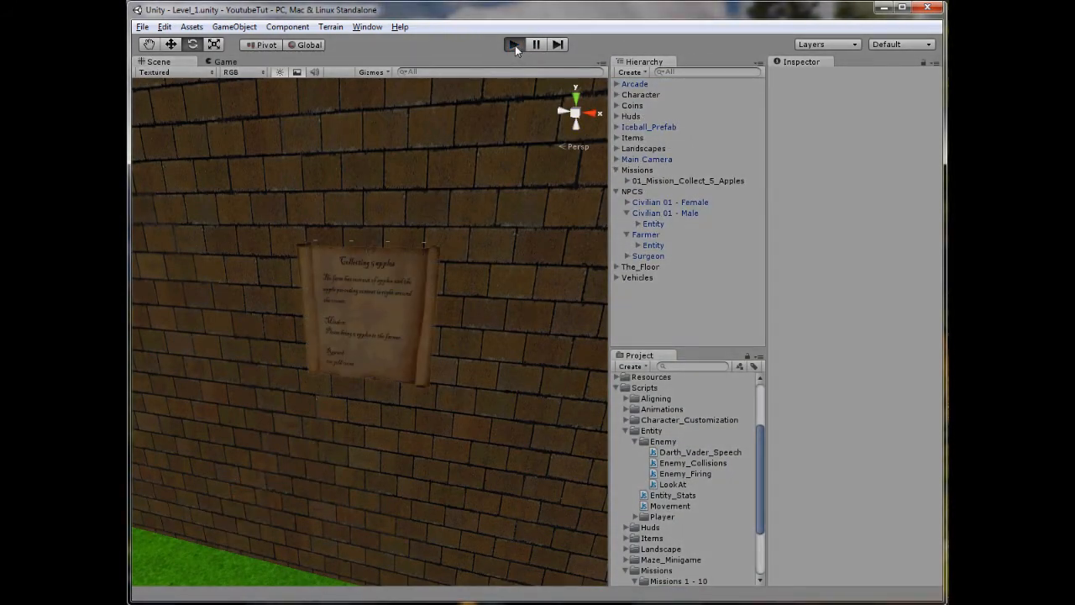
pyautogui.click(513, 44)
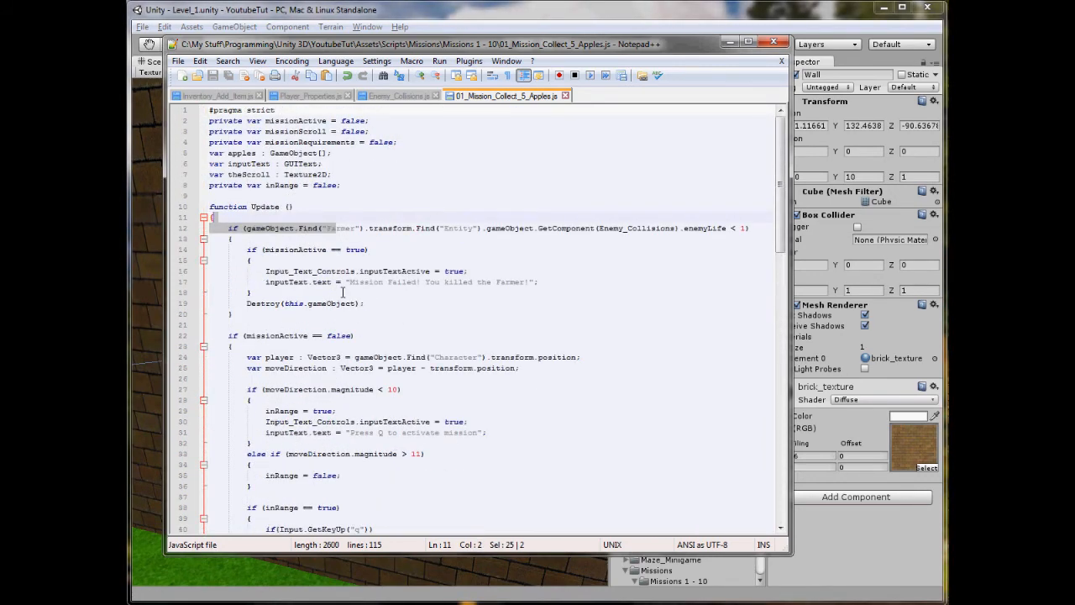
pyautogui.moveTo(569, 155)
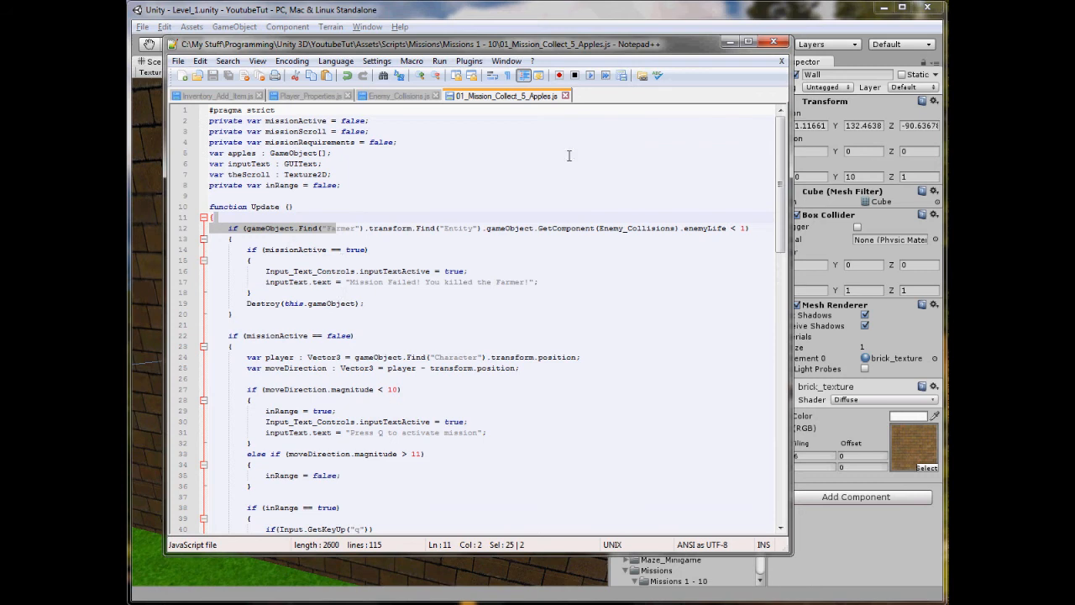
pyautogui.moveTo(507, 485)
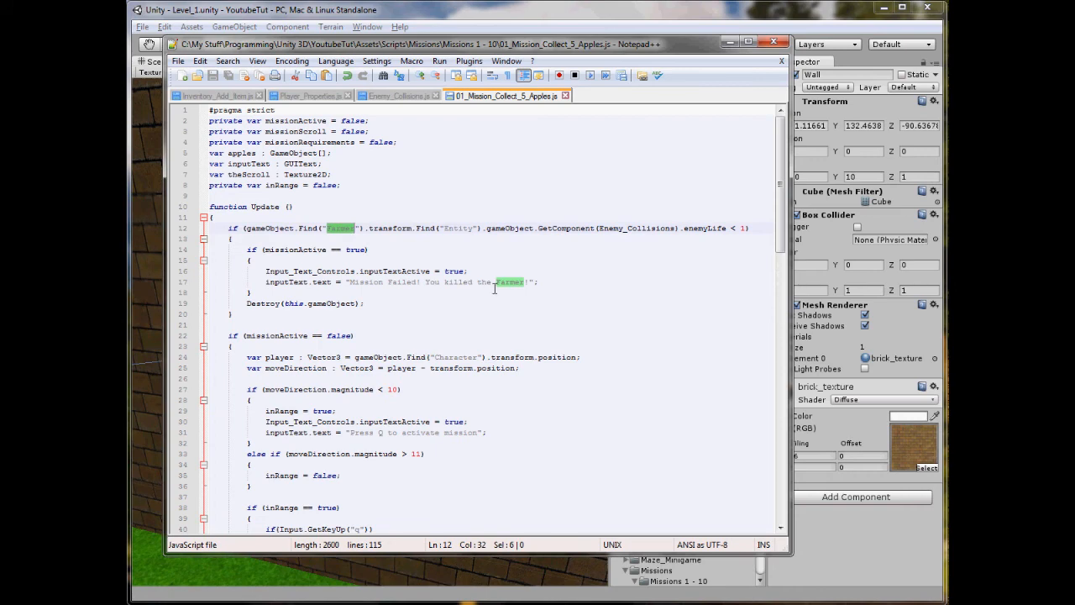
pyautogui.moveTo(655, 412)
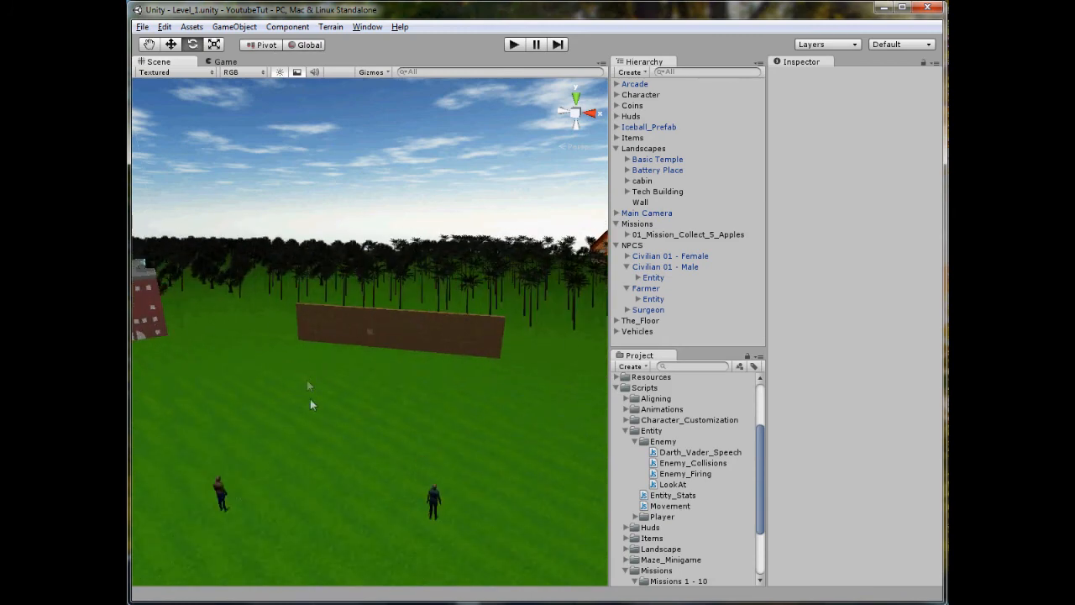
pyautogui.moveTo(314, 461)
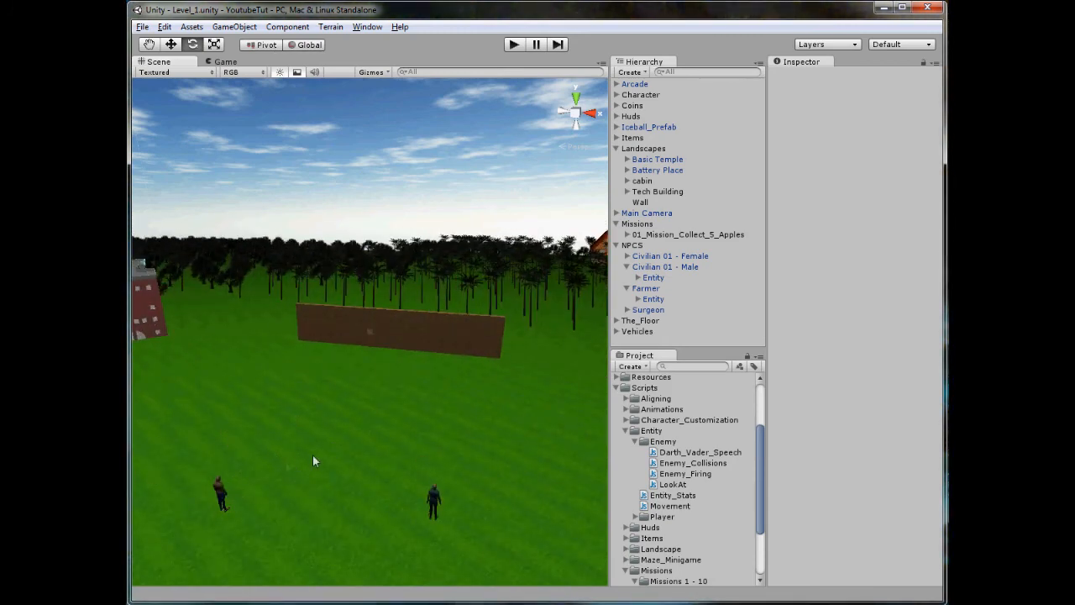